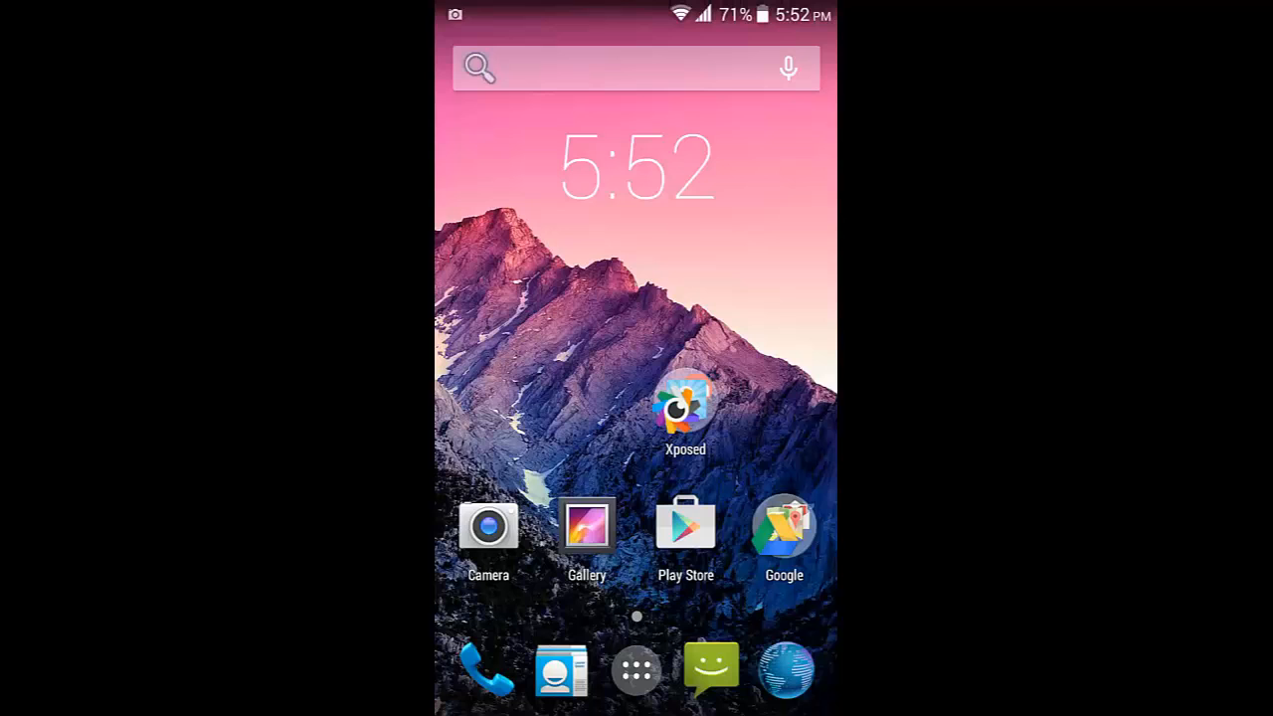
Check the device information page in Settings via quick settings, then return to the home screen.
{"action": "left_click", "coordinate": [637, 668]}
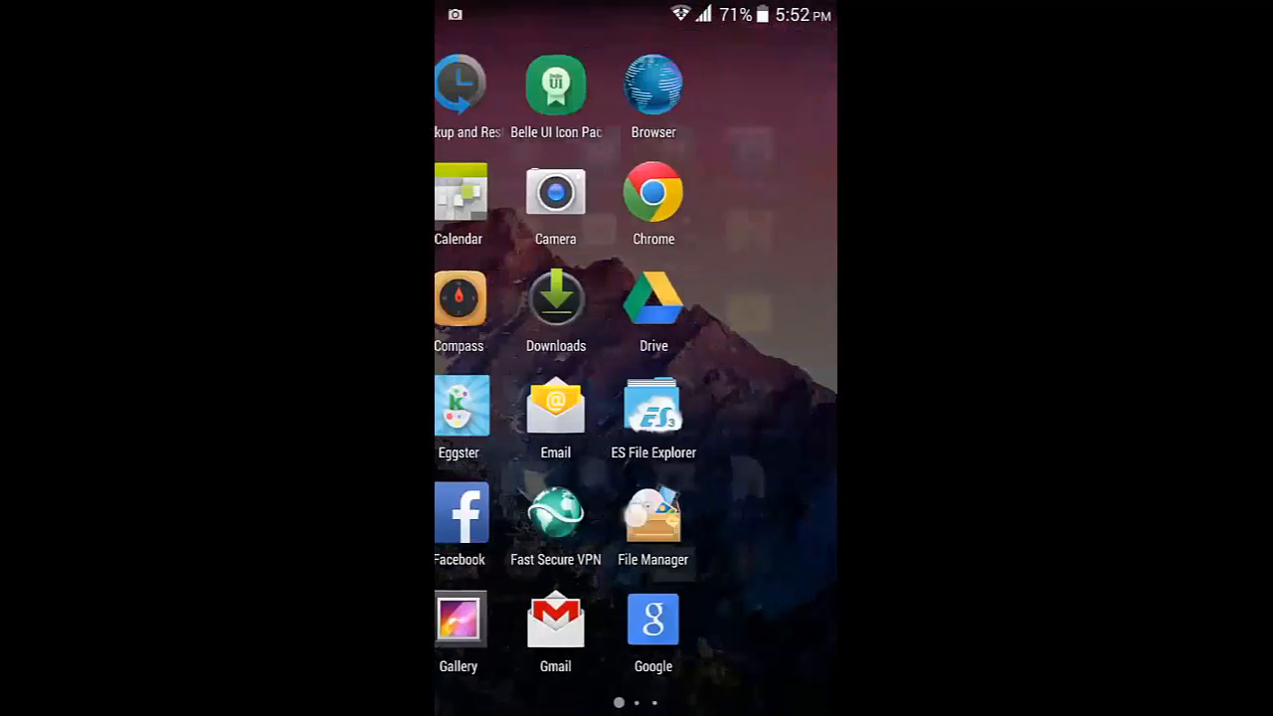
{"action": "scroll", "scroll_direction": "left", "scroll_amount": 3}
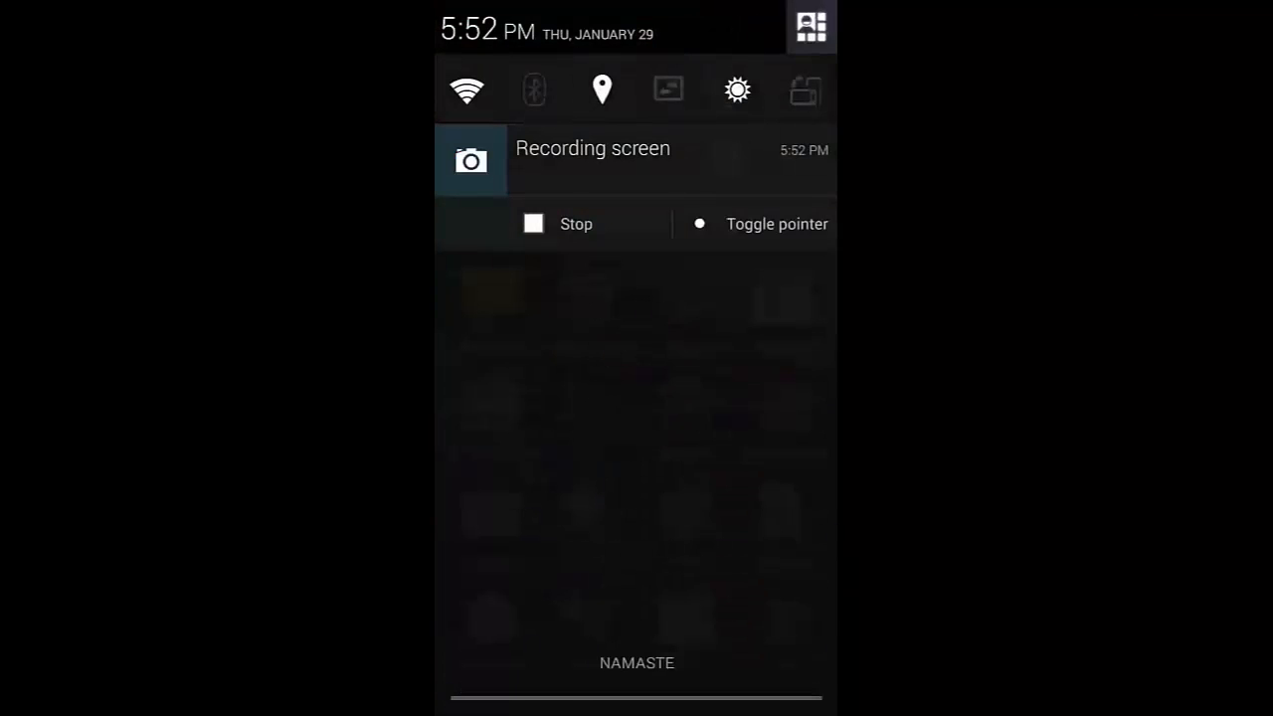
{"action": "left_click", "coordinate": [811, 27]}
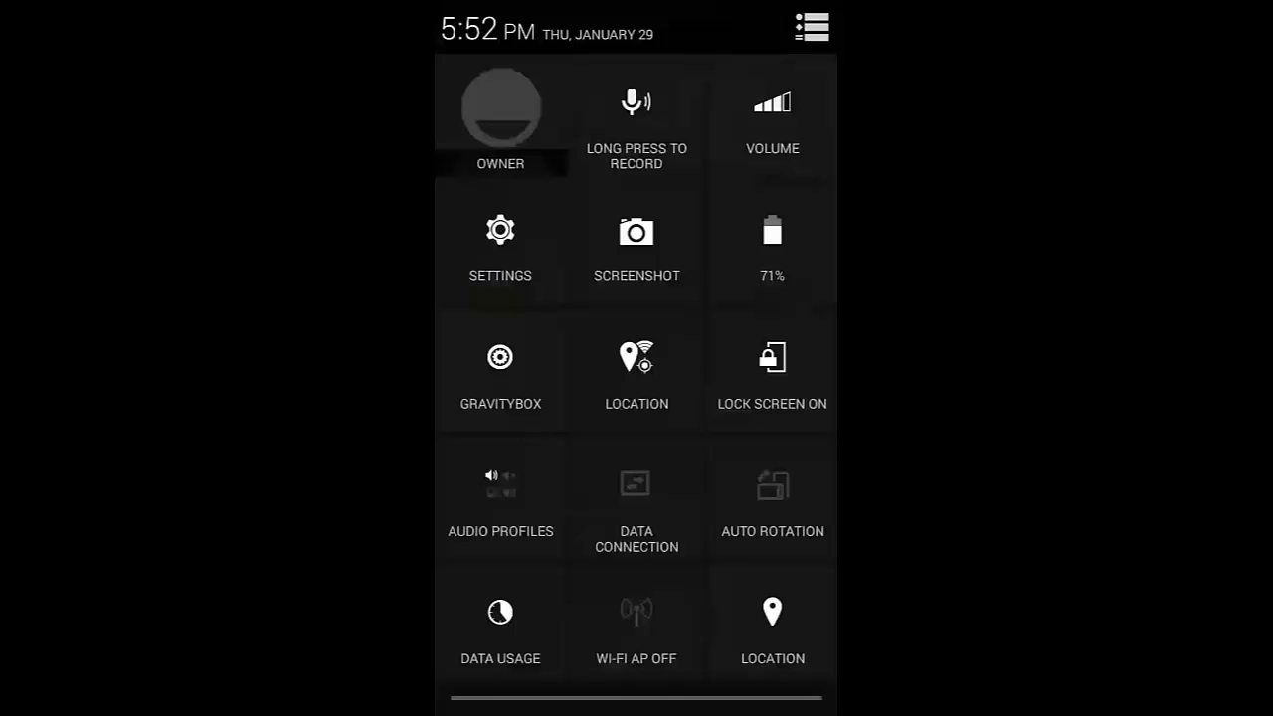
{"action": "left_click", "coordinate": [501, 239]}
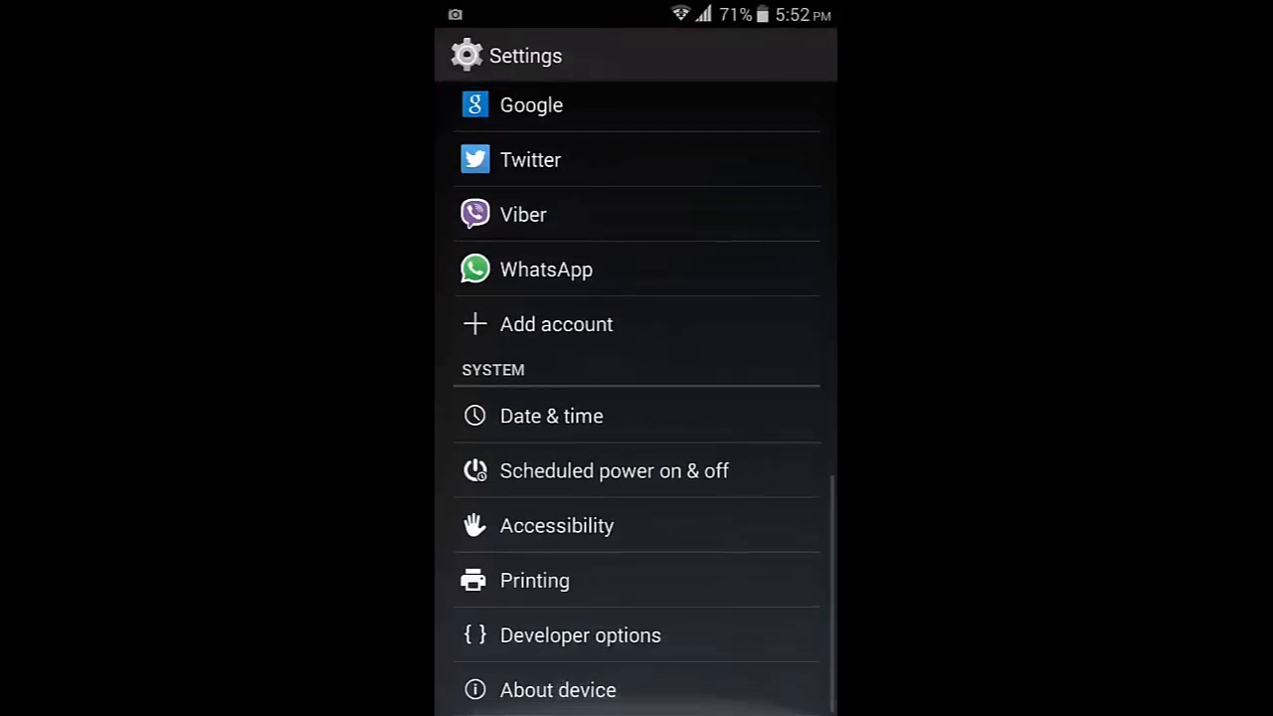
{"action": "left_click", "coordinate": [557, 688]}
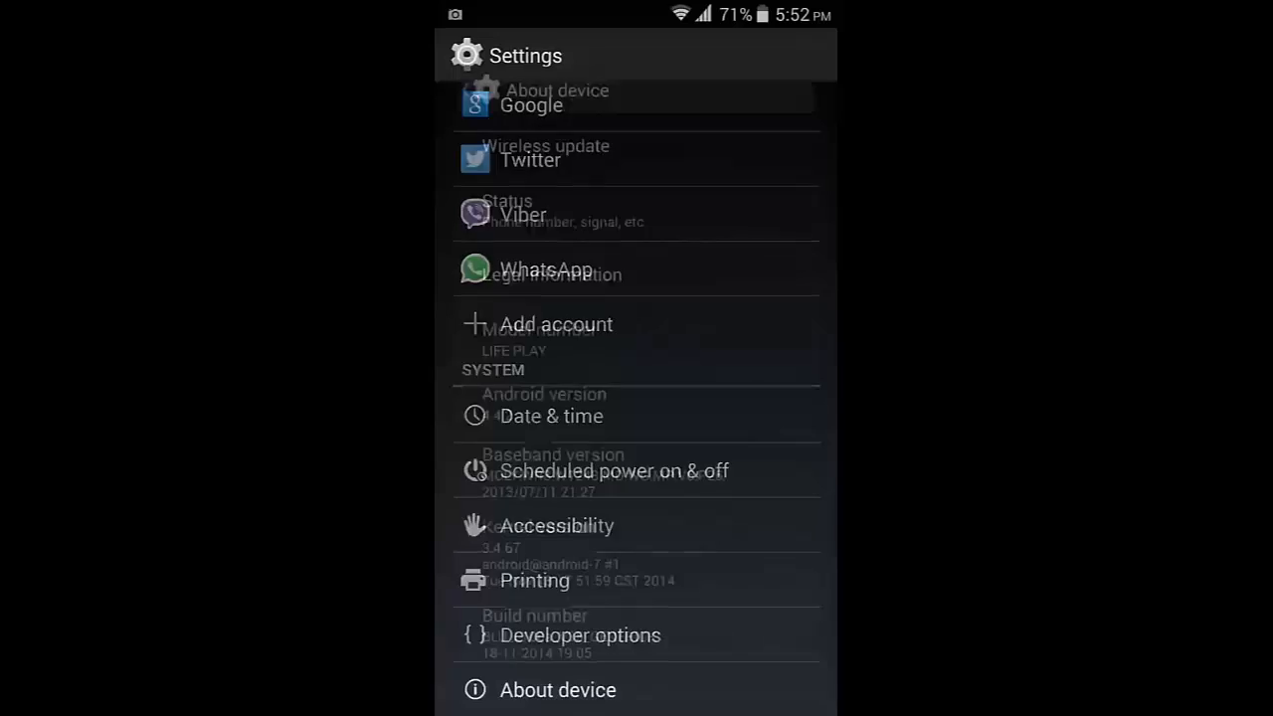
{"action": "left_click", "coordinate": [557, 688]}
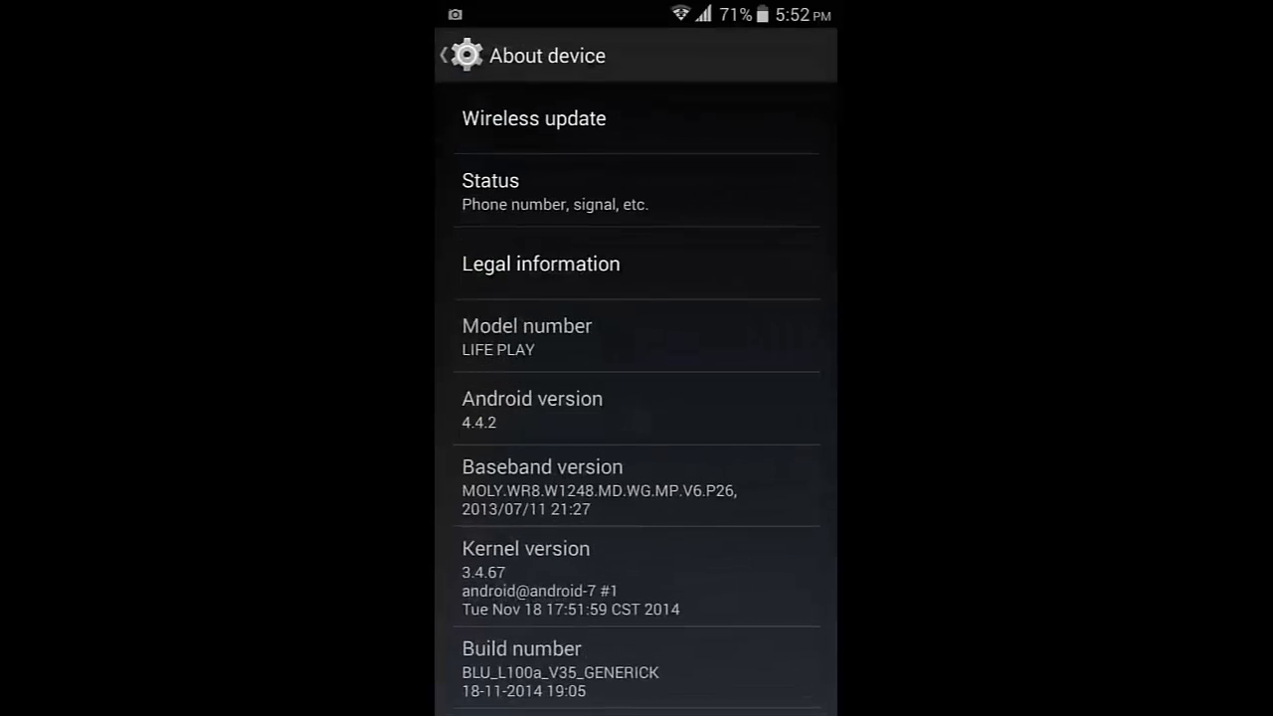
{"action": "key", "text": "Home"}
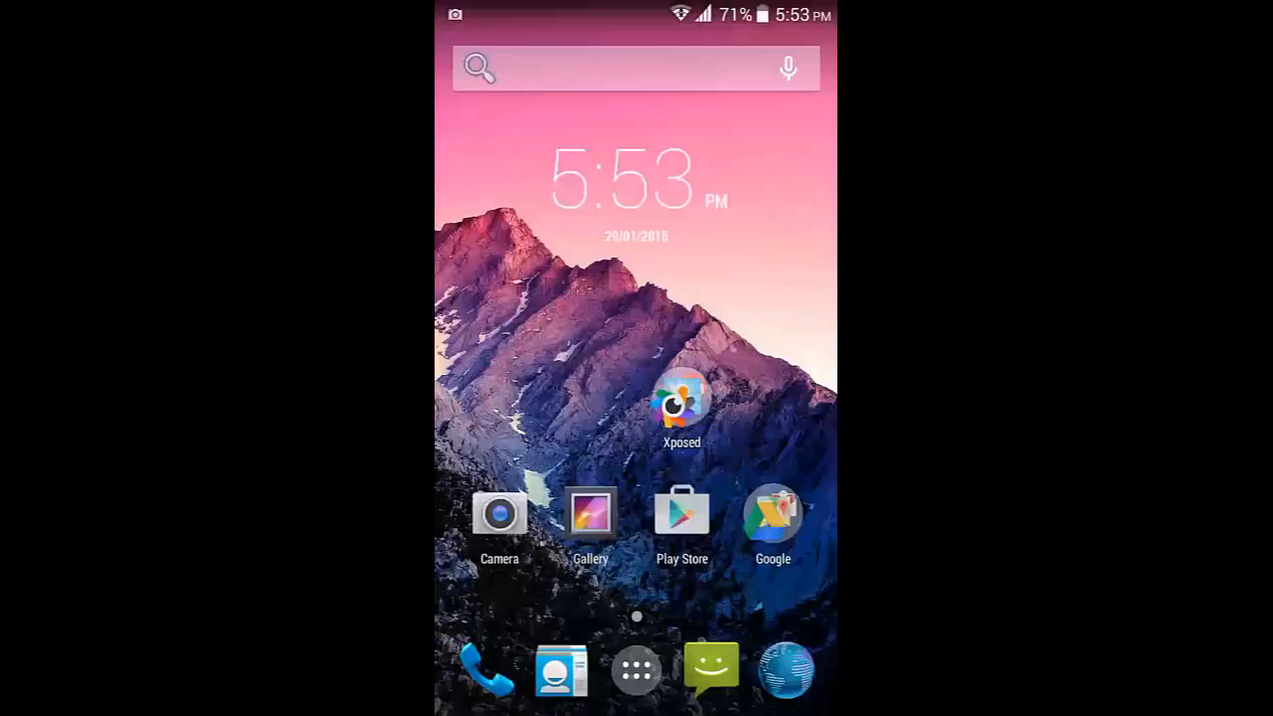
Launch Xposed Installer from the theming folder and confirm framework versions 58 and 54 are active.
{"action": "left_click", "coordinate": [680, 401]}
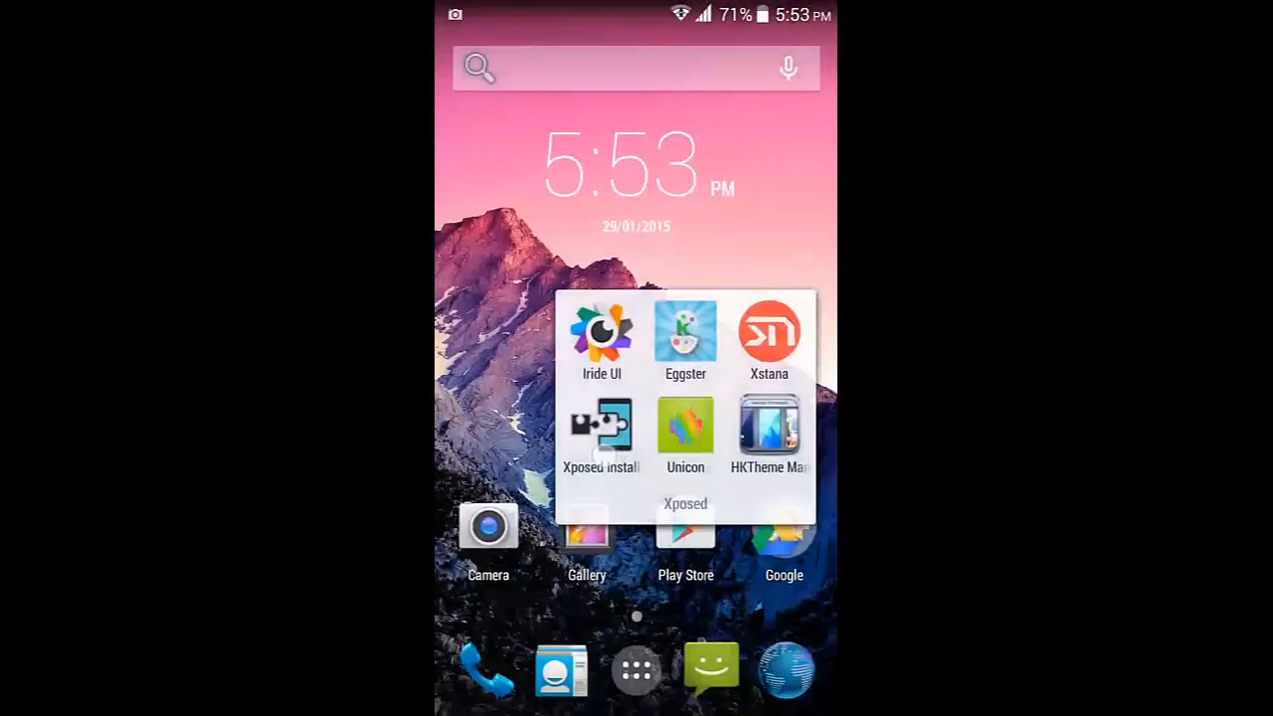
{"action": "left_click", "coordinate": [600, 434]}
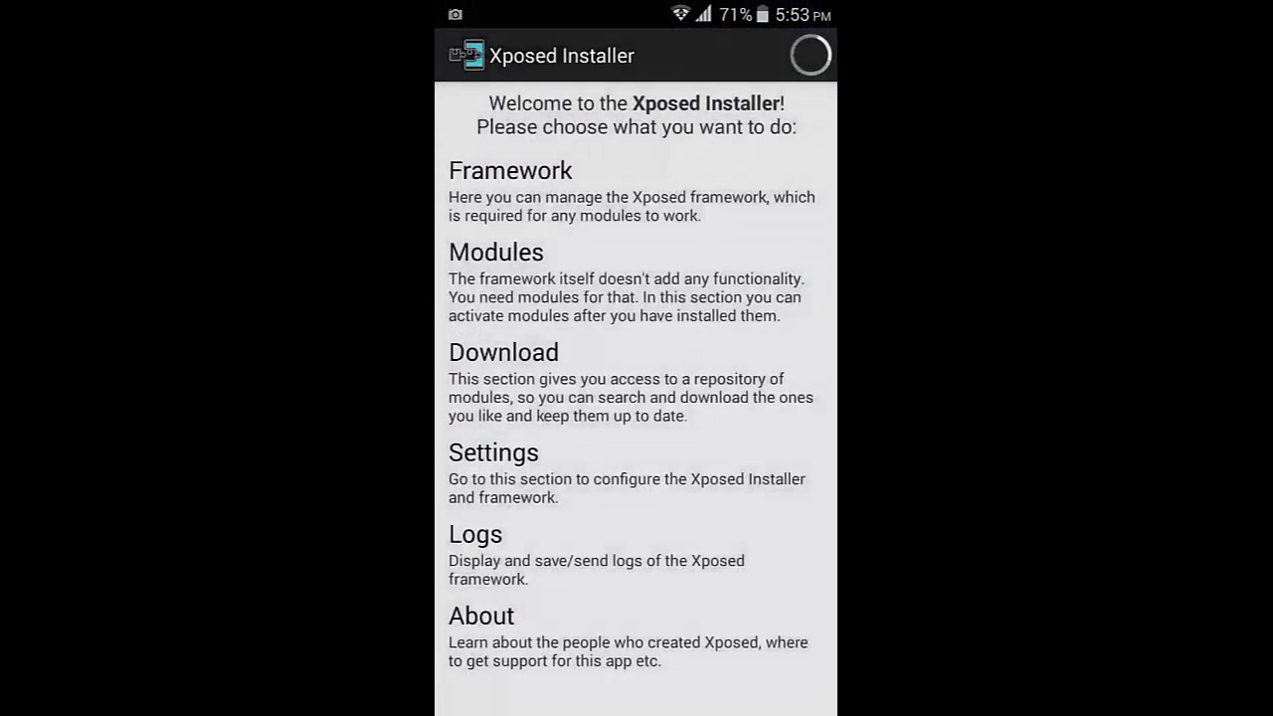
{"action": "left_click", "coordinate": [637, 188]}
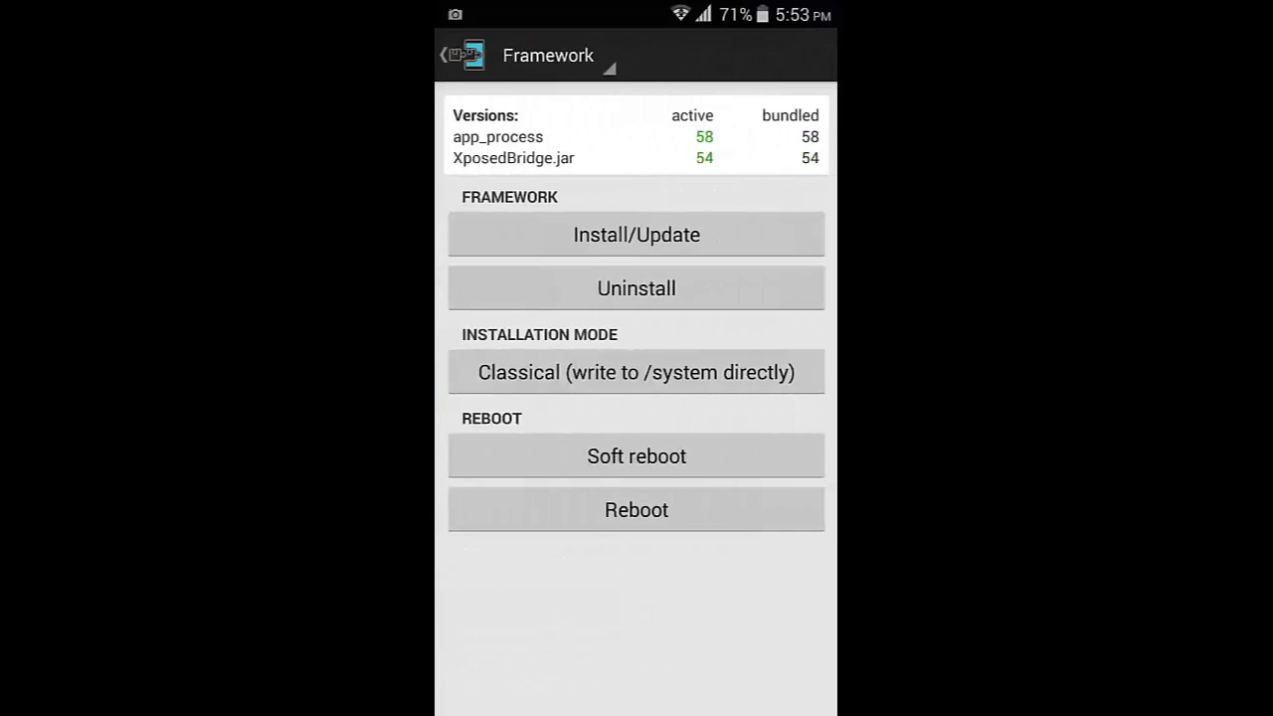
{"action": "left_click", "coordinate": [445, 55]}
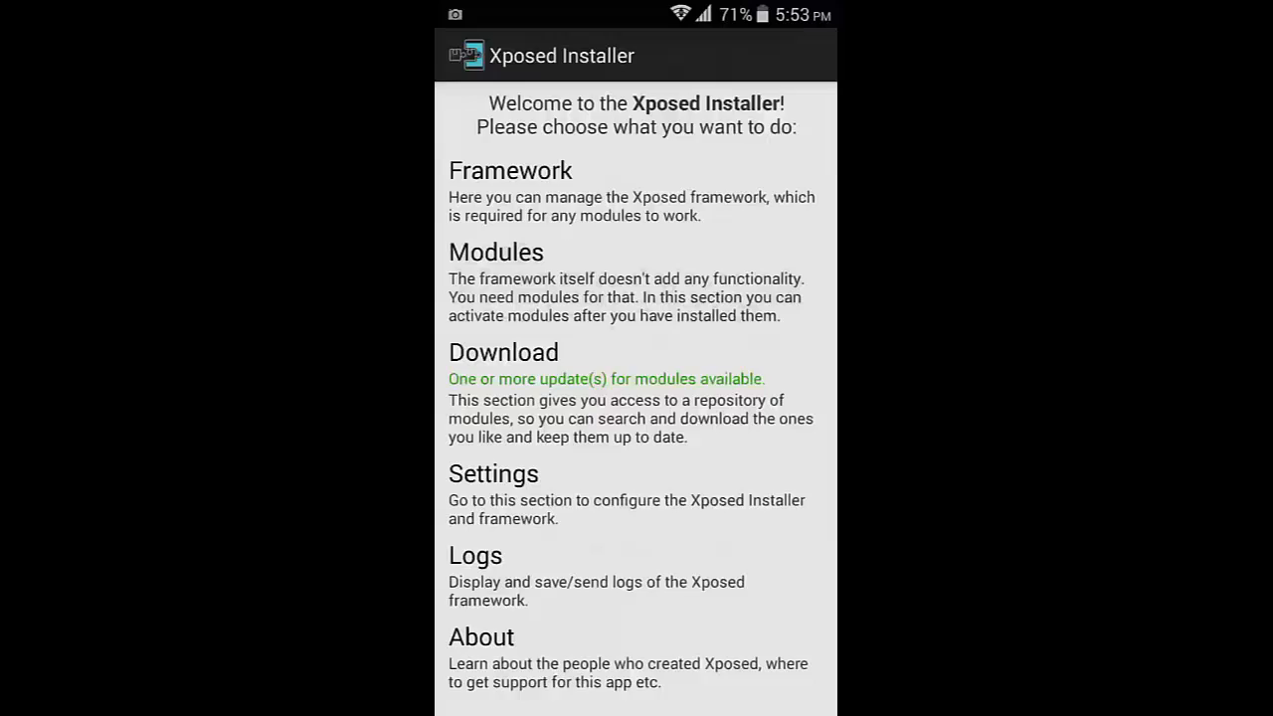
{"action": "left_click", "coordinate": [495, 250]}
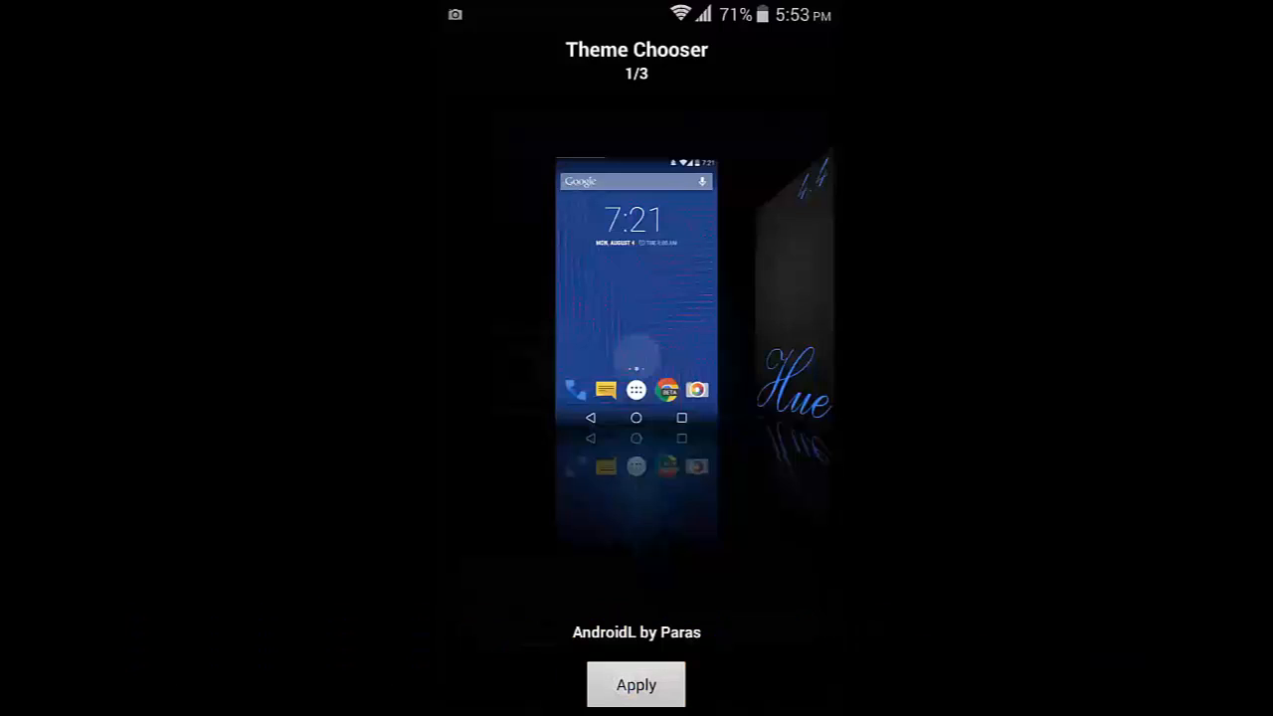
Apply the AndroidL theme to all checked apps and choose Update later.
{"action": "left_click", "coordinate": [637, 684]}
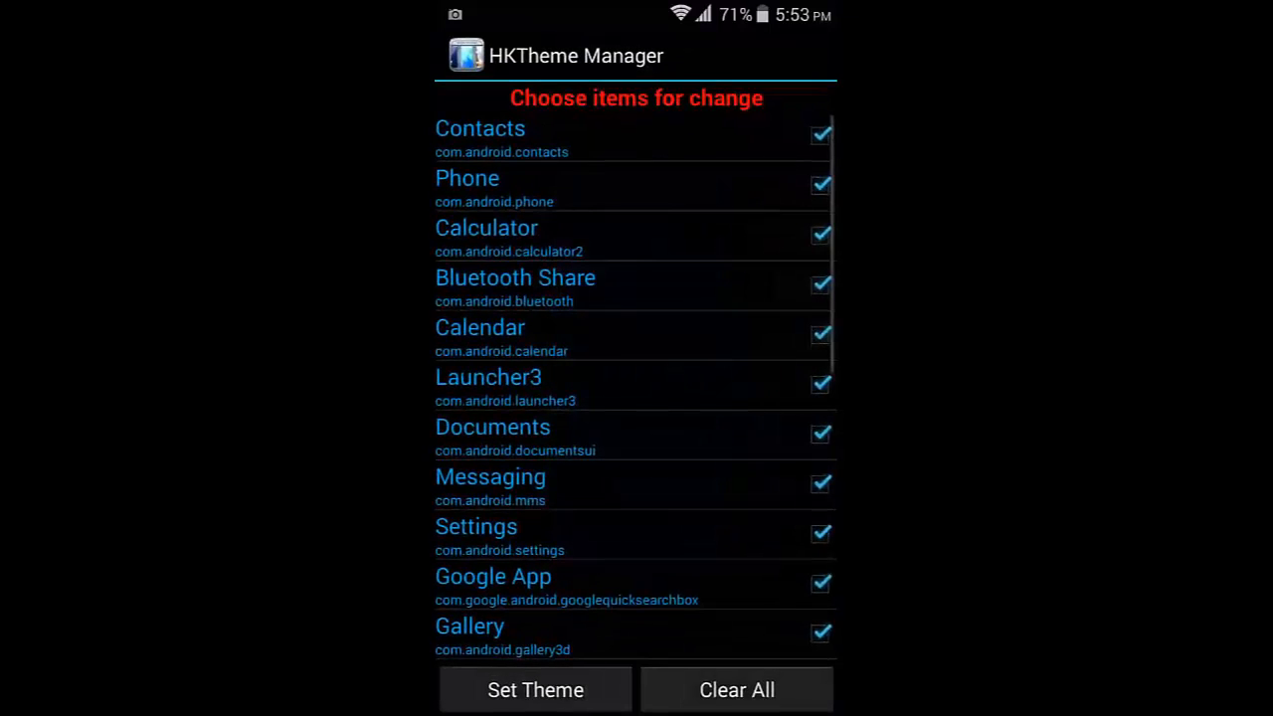
{"action": "scroll", "scroll_direction": "down", "scroll_amount": 3}
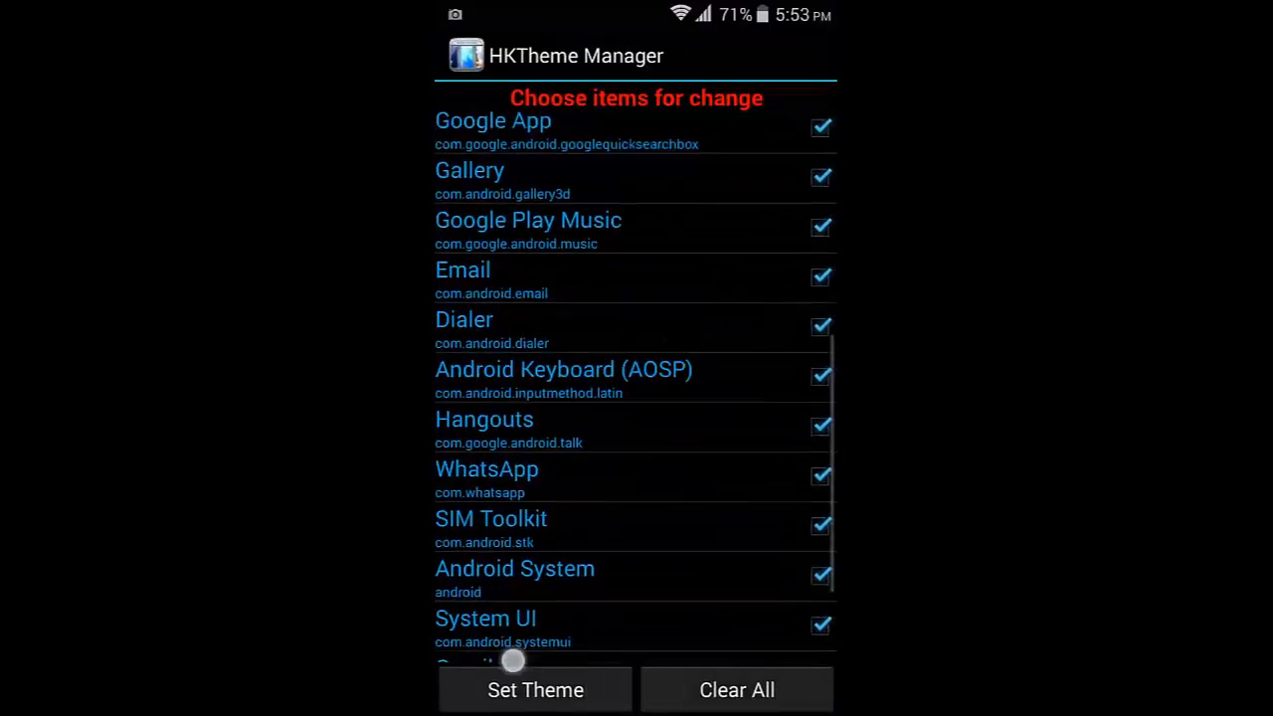
{"action": "left_click", "coordinate": [535, 688]}
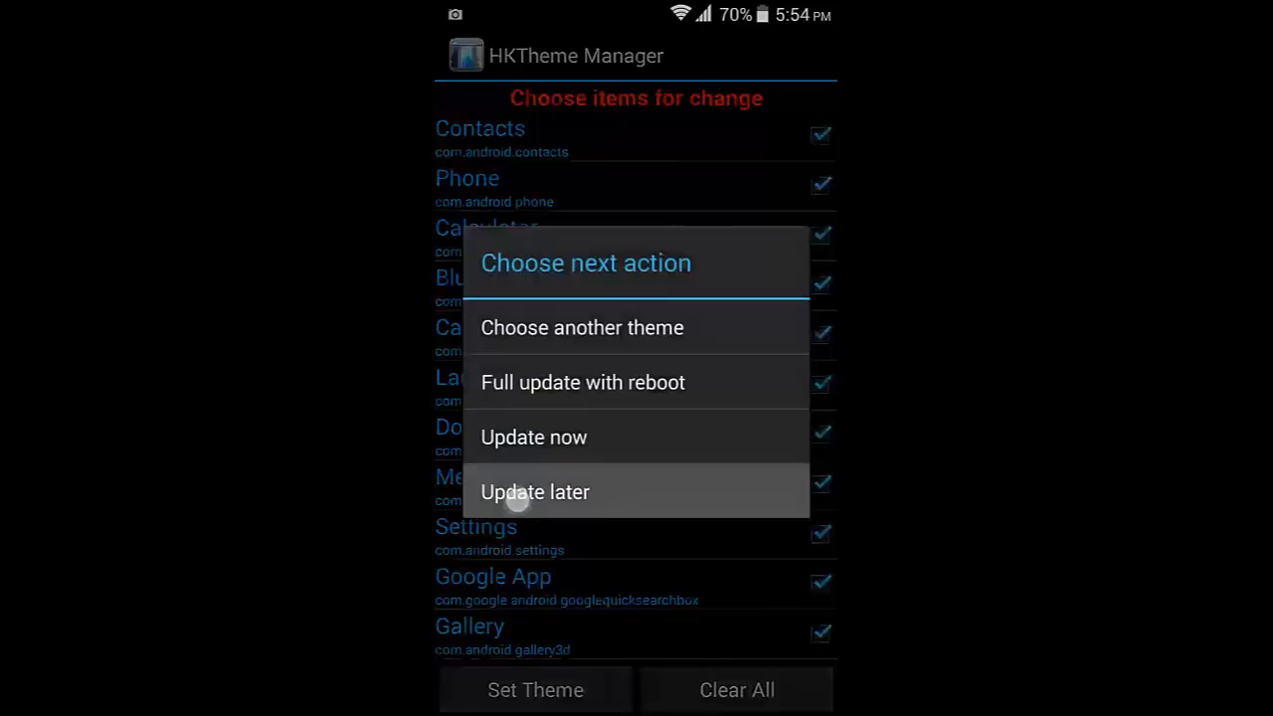
{"action": "left_click", "coordinate": [535, 491]}
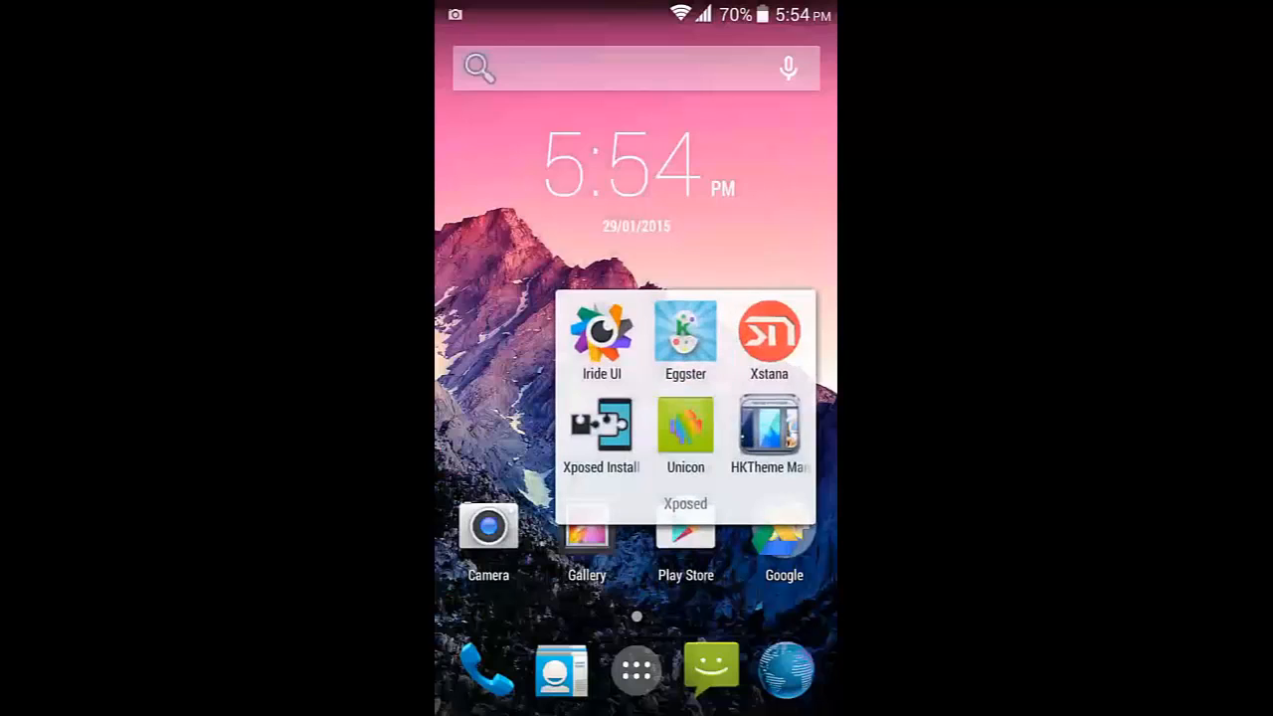
Apply the Iride UI icon pack in Unicon and restart the launcher and apps.
{"action": "left_click", "coordinate": [684, 433]}
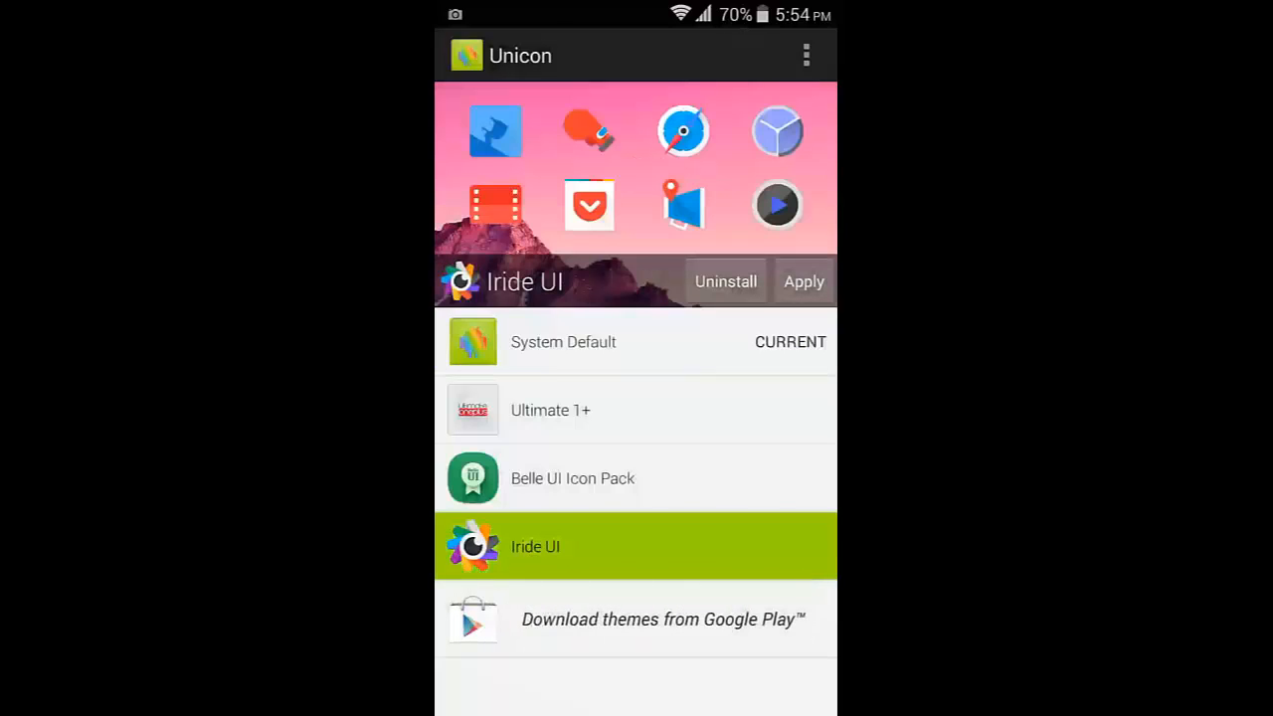
{"action": "left_click", "coordinate": [803, 280]}
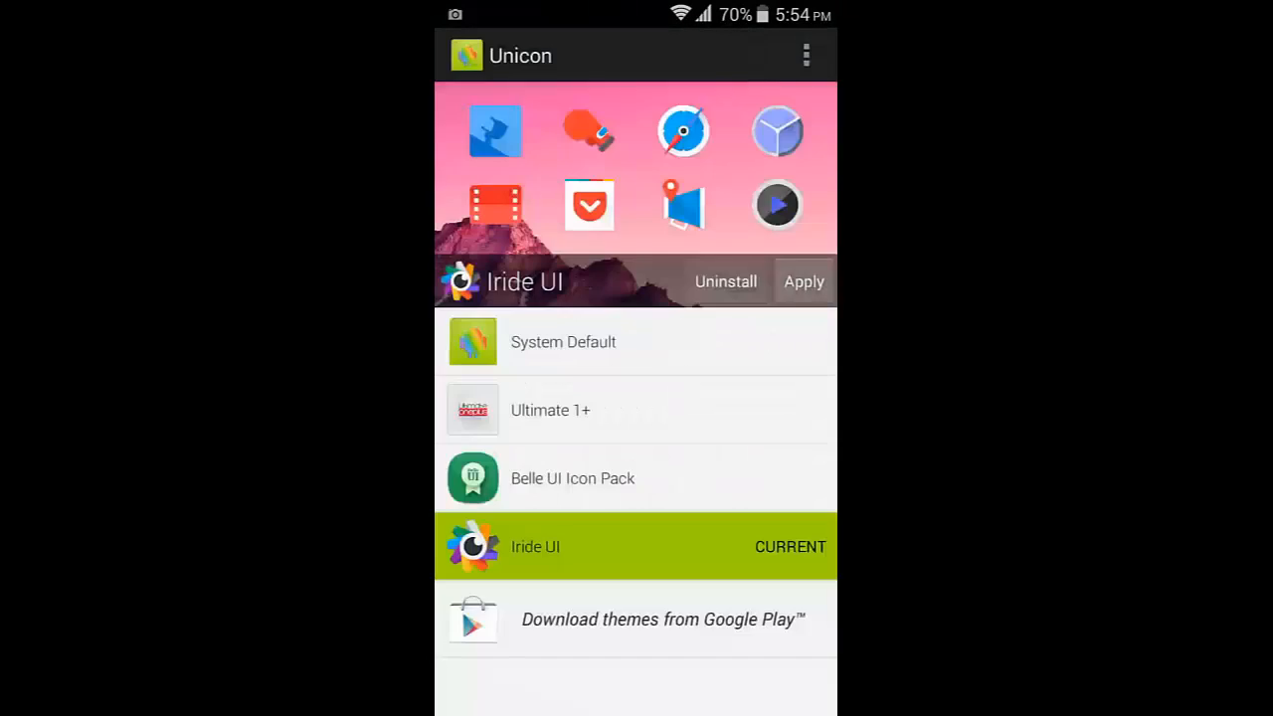
{"action": "left_click", "coordinate": [804, 283]}
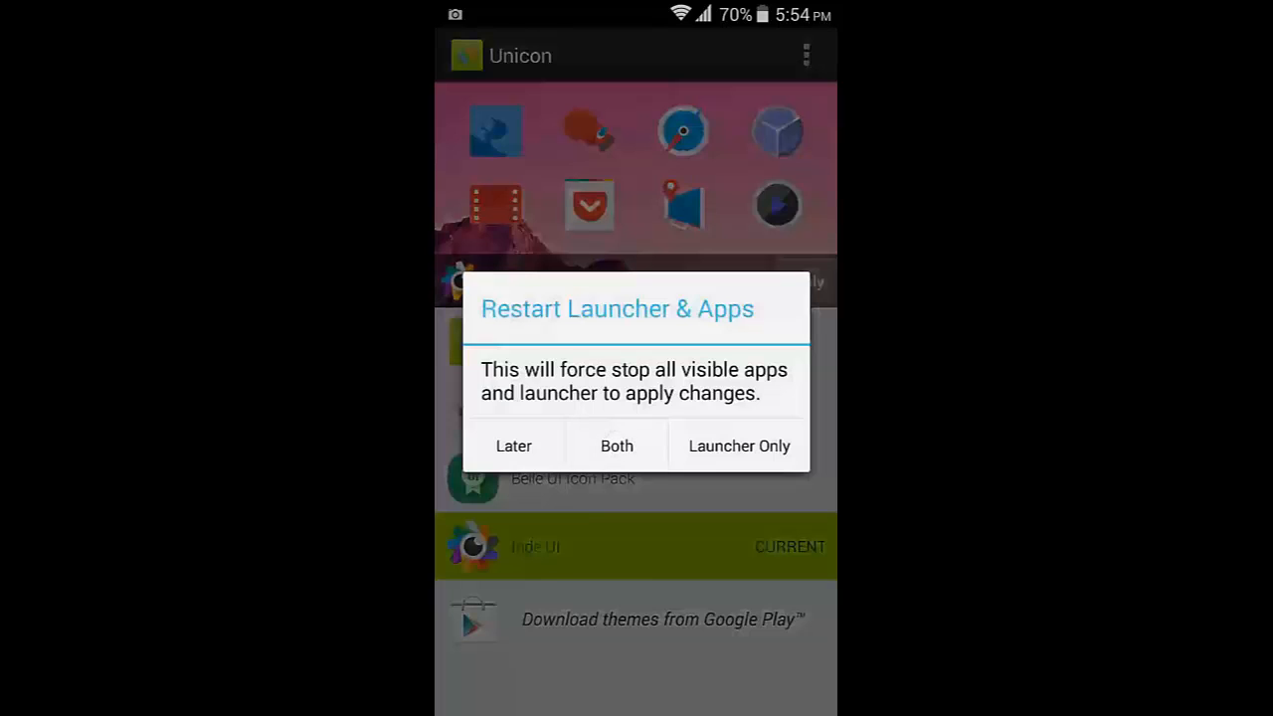
{"action": "left_click", "coordinate": [513, 445]}
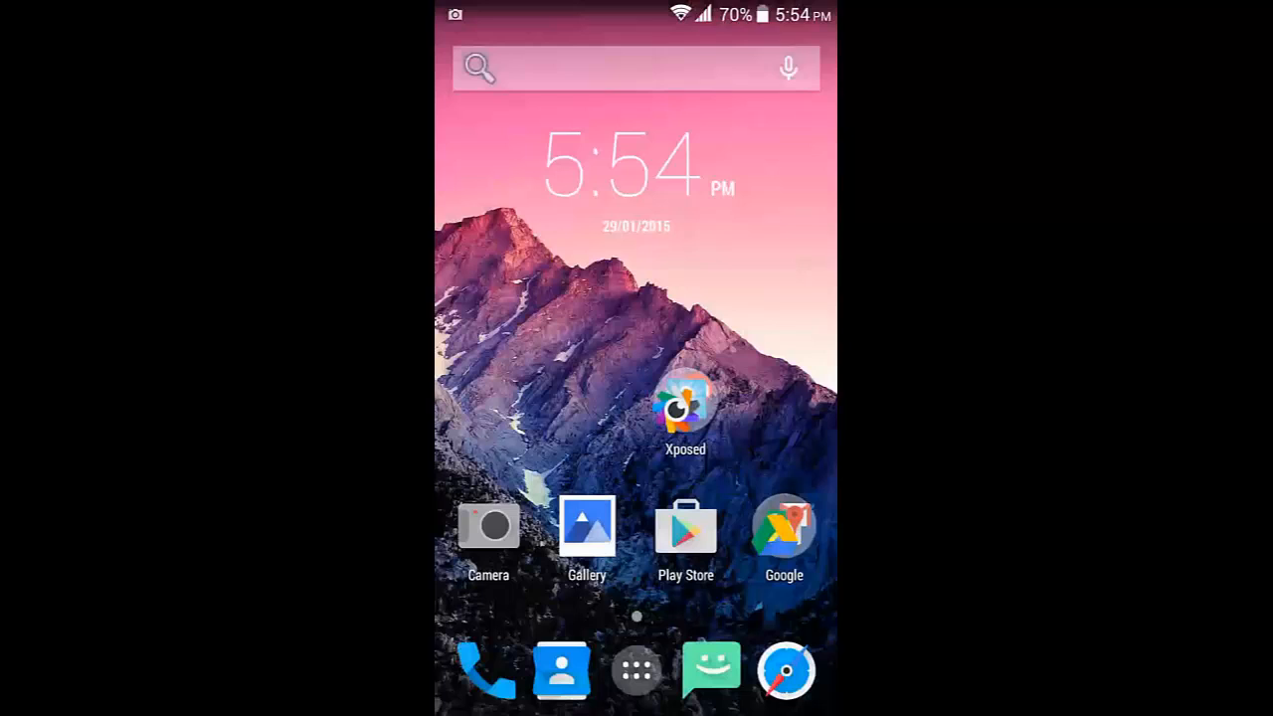
Launch Xtana from the Xposed folder to set the Lollipop-style lock screen with the NAMASTE caption.
{"action": "left_click", "coordinate": [684, 408]}
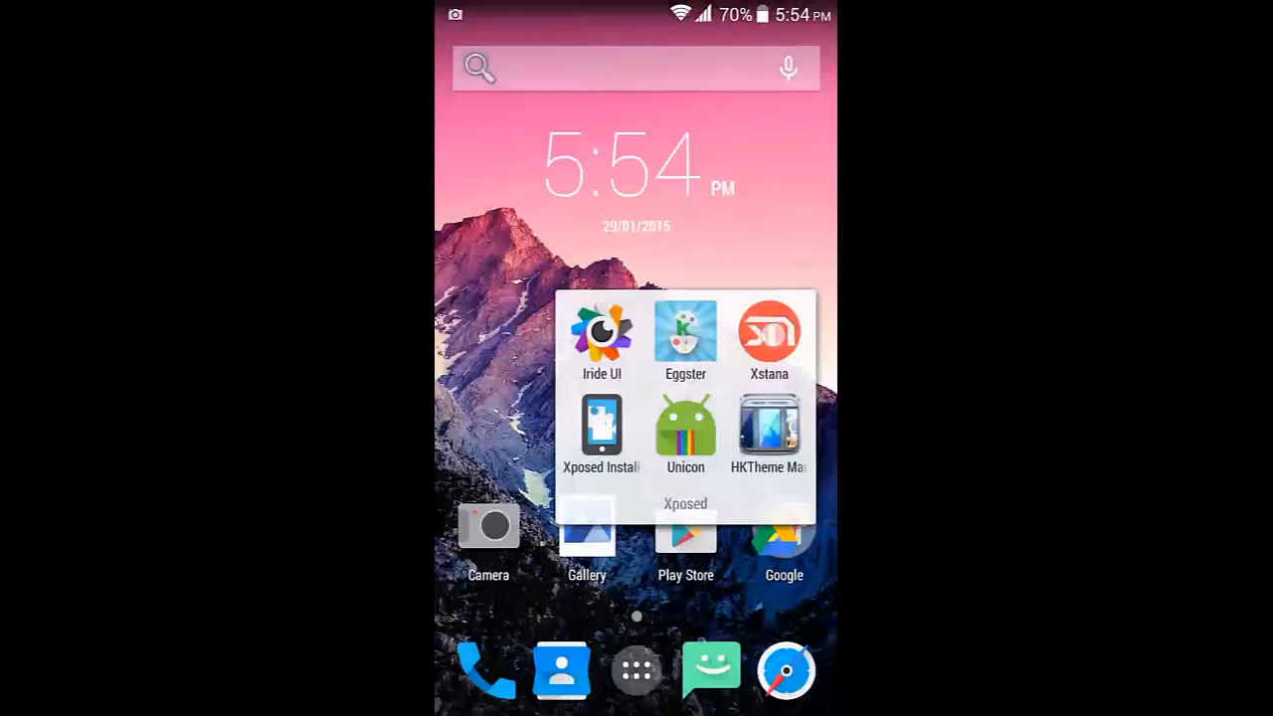
{"action": "left_click", "coordinate": [767, 335]}
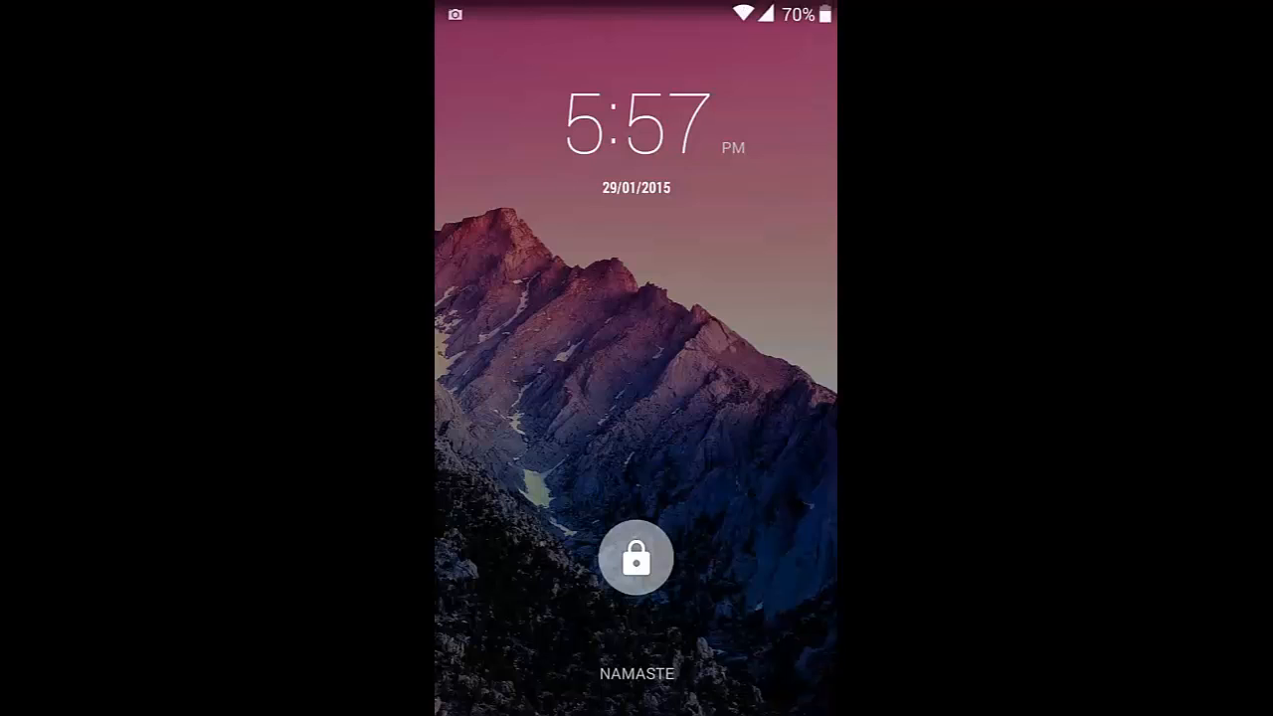
Swipe the lock icon upward to unlock the phone into the restyled app drawer.
{"action": "left_click", "coordinate": [637, 557]}
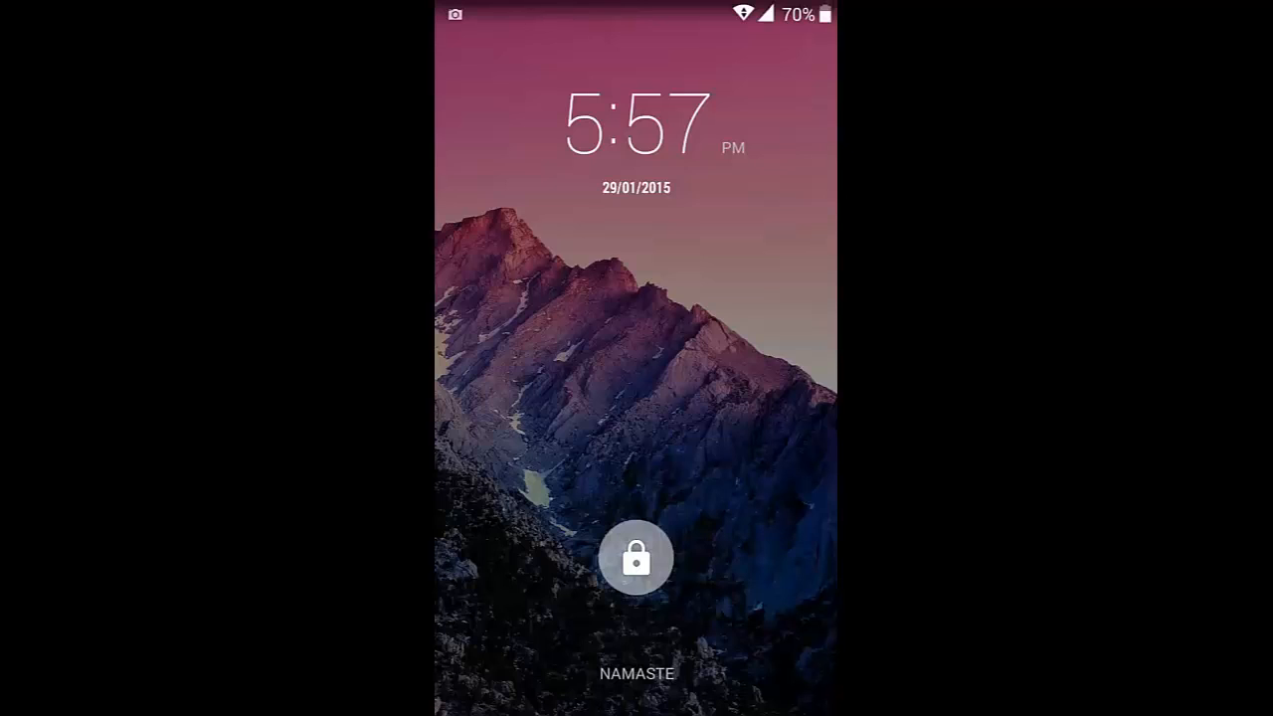
{"action": "left_click_drag", "start_coordinate": [636, 557], "coordinate": [637, 298]}
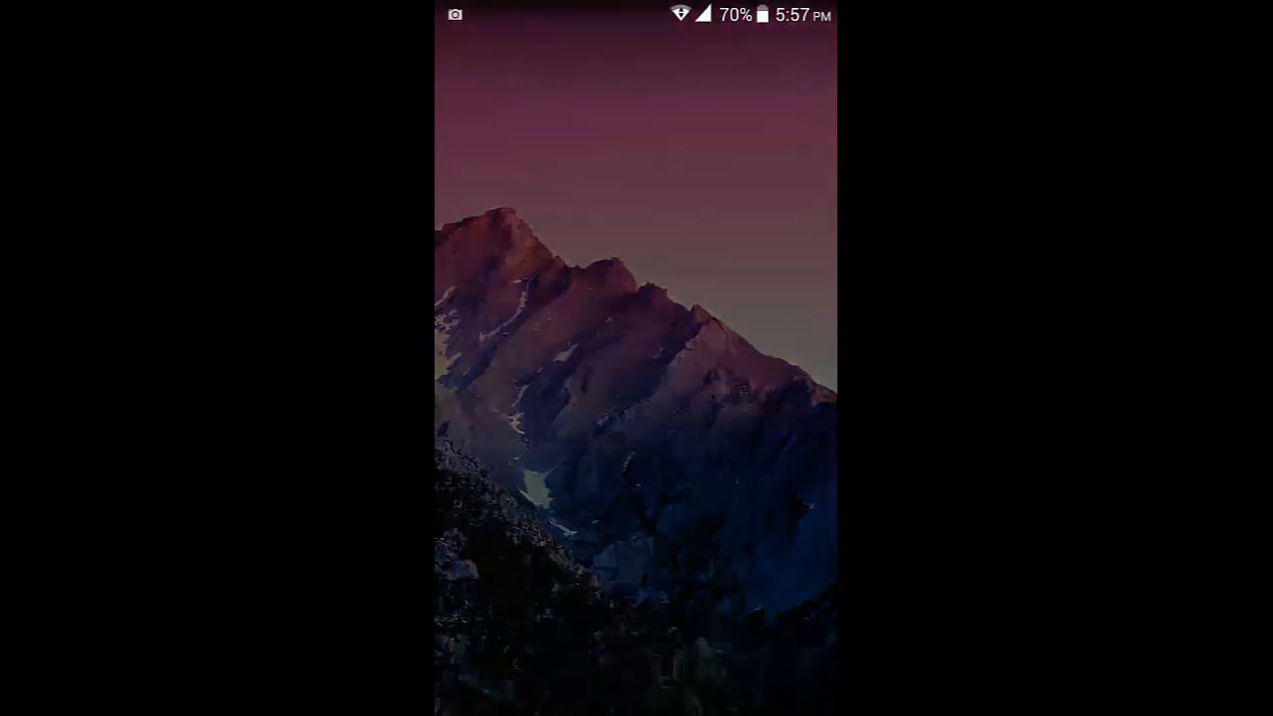
{"action": "scroll", "scroll_direction": "up", "scroll_amount": 3}
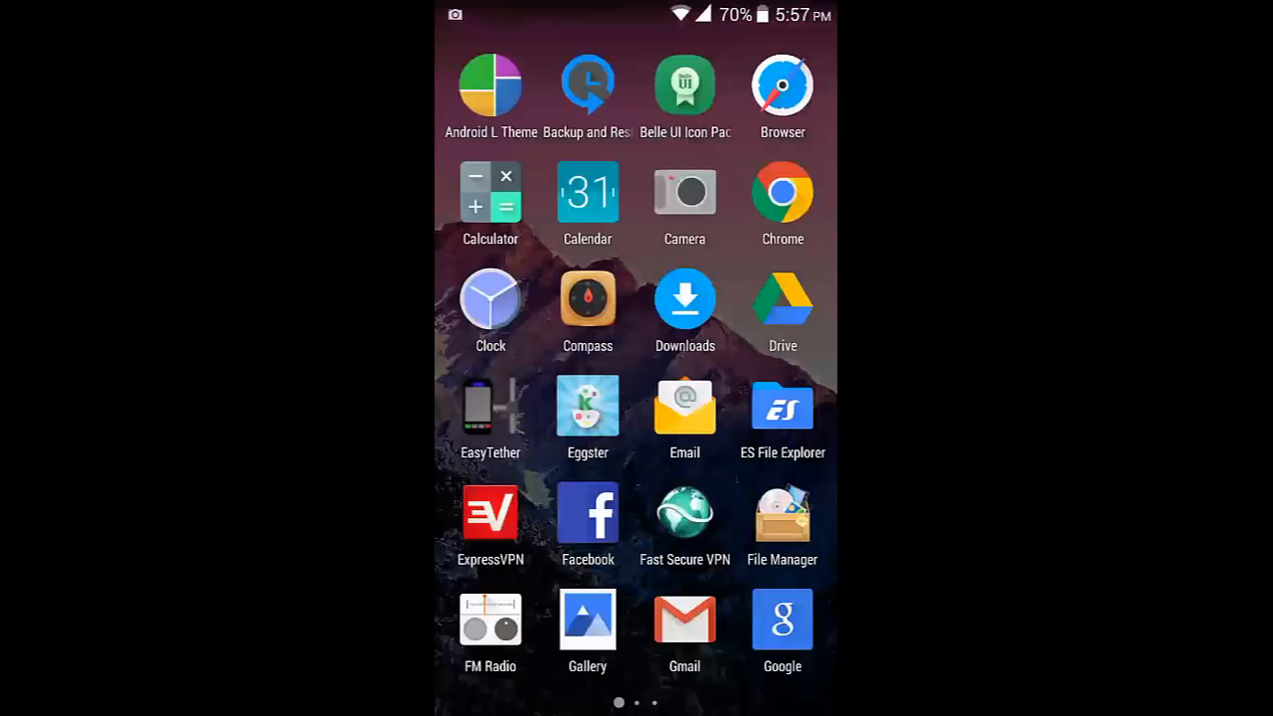
Reach the About device page showing the LIFE PLAY model on Android 4.4.2.
{"action": "scroll", "scroll_direction": "left", "scroll_amount": 3}
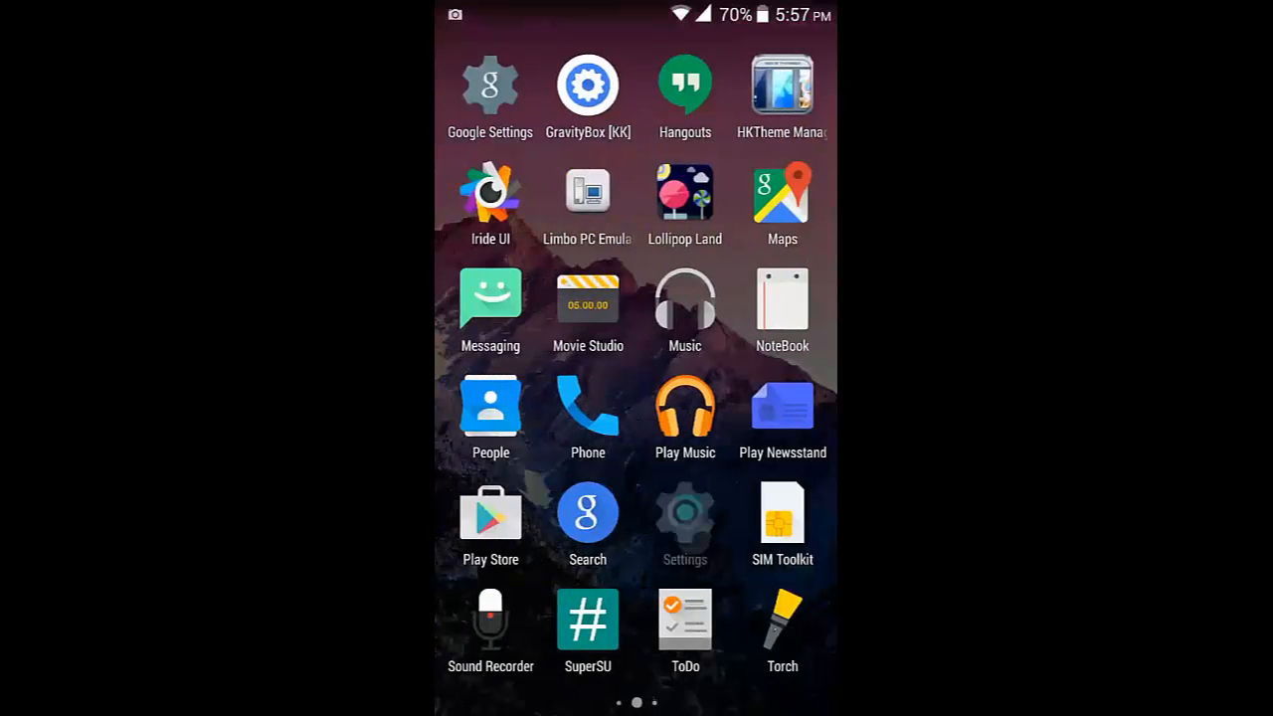
{"action": "left_click", "coordinate": [684, 513]}
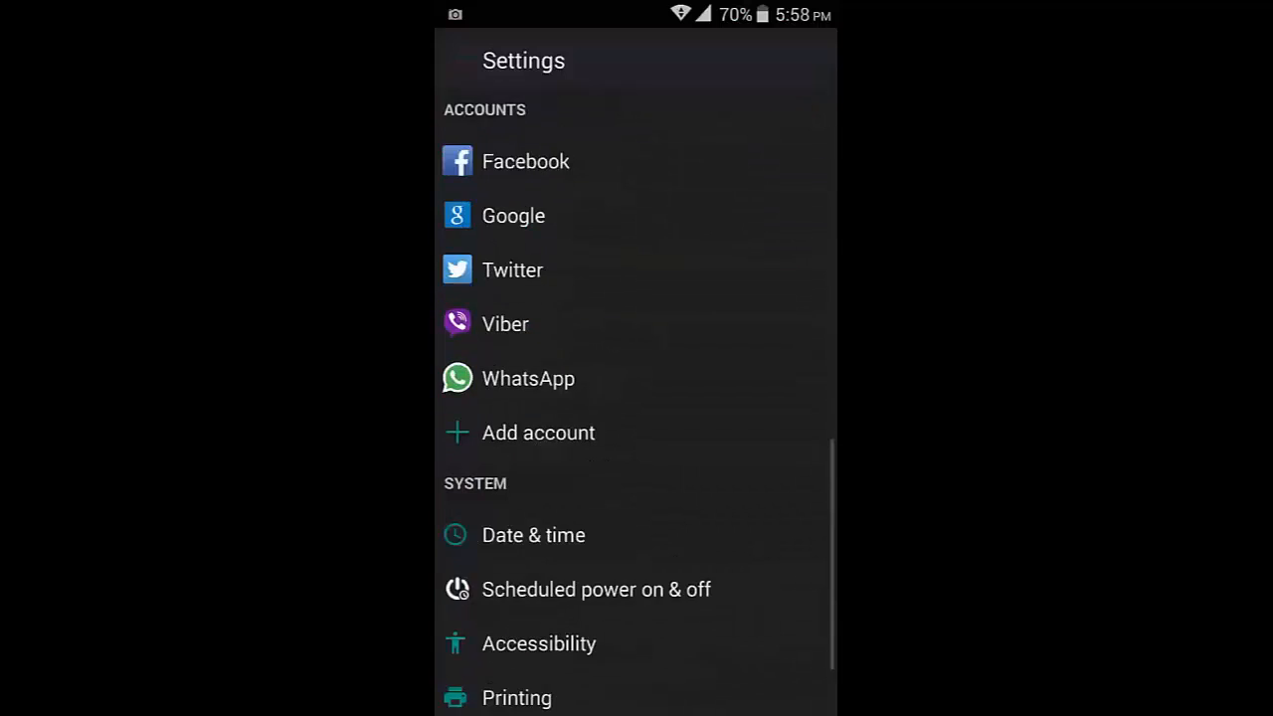
{"action": "scroll", "scroll_direction": "down", "scroll_amount": 3}
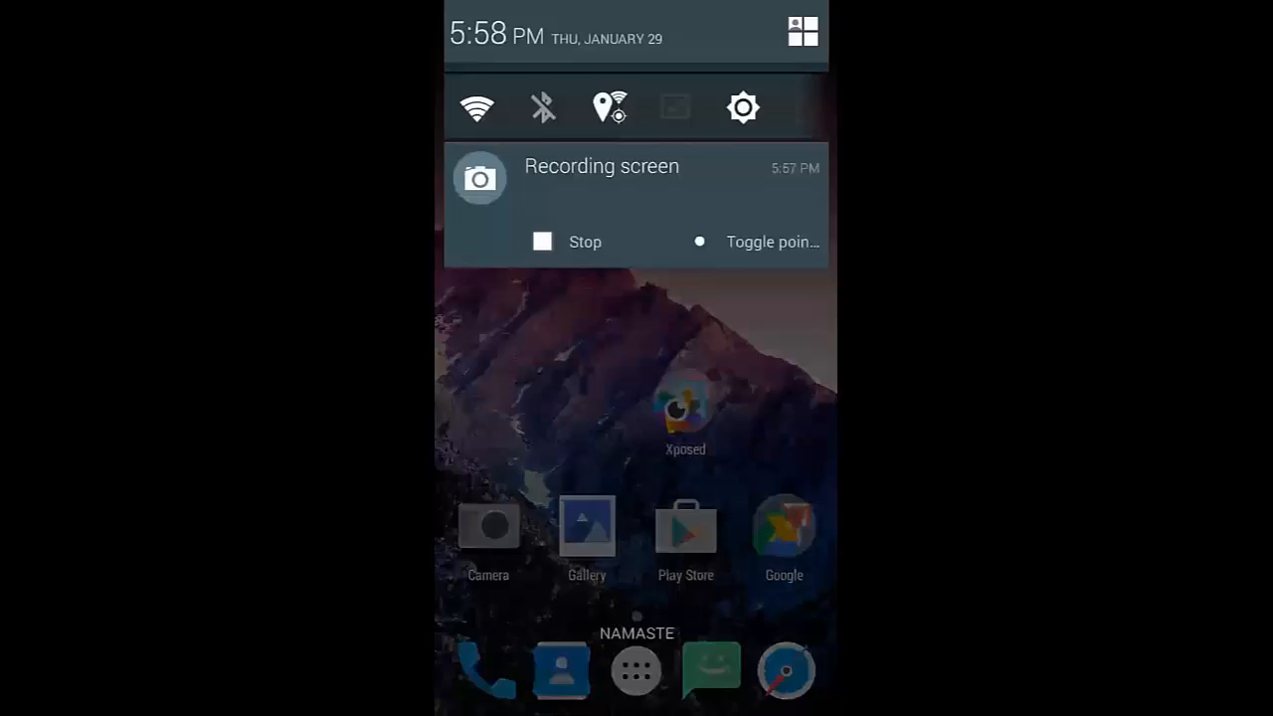
{"action": "left_click", "coordinate": [637, 668]}
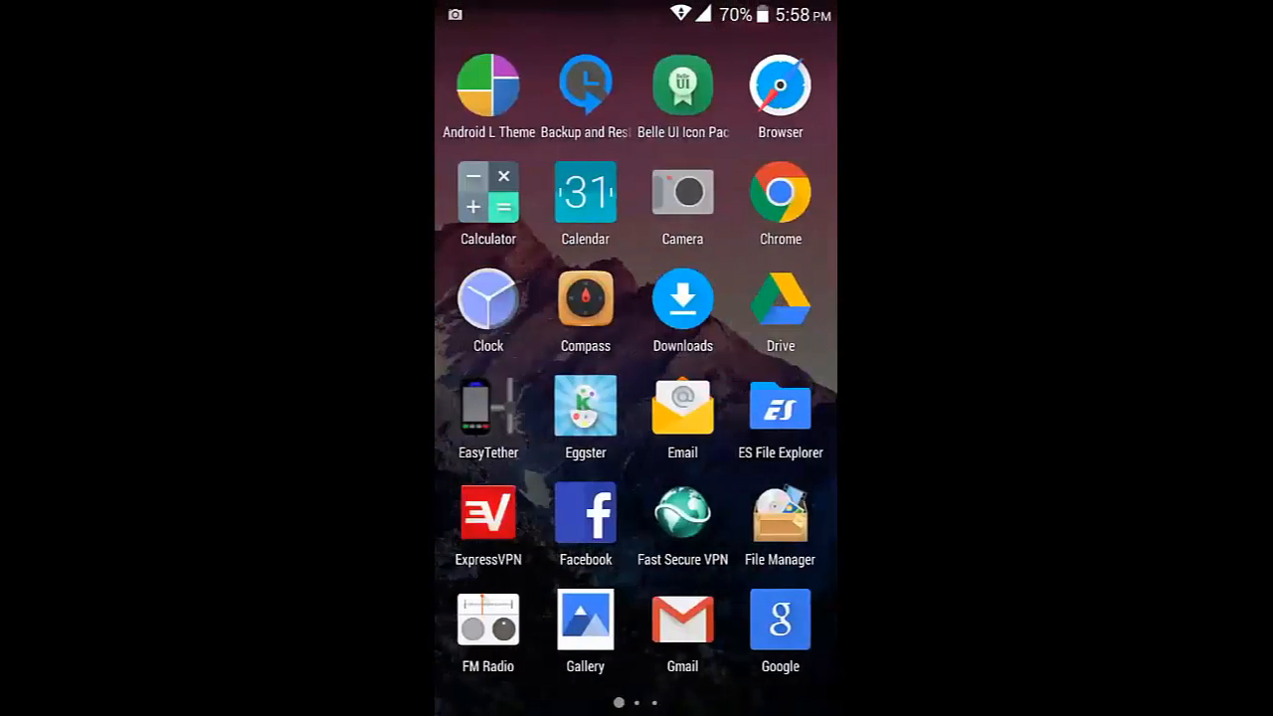
{"action": "scroll", "scroll_direction": "left", "scroll_amount": 3}
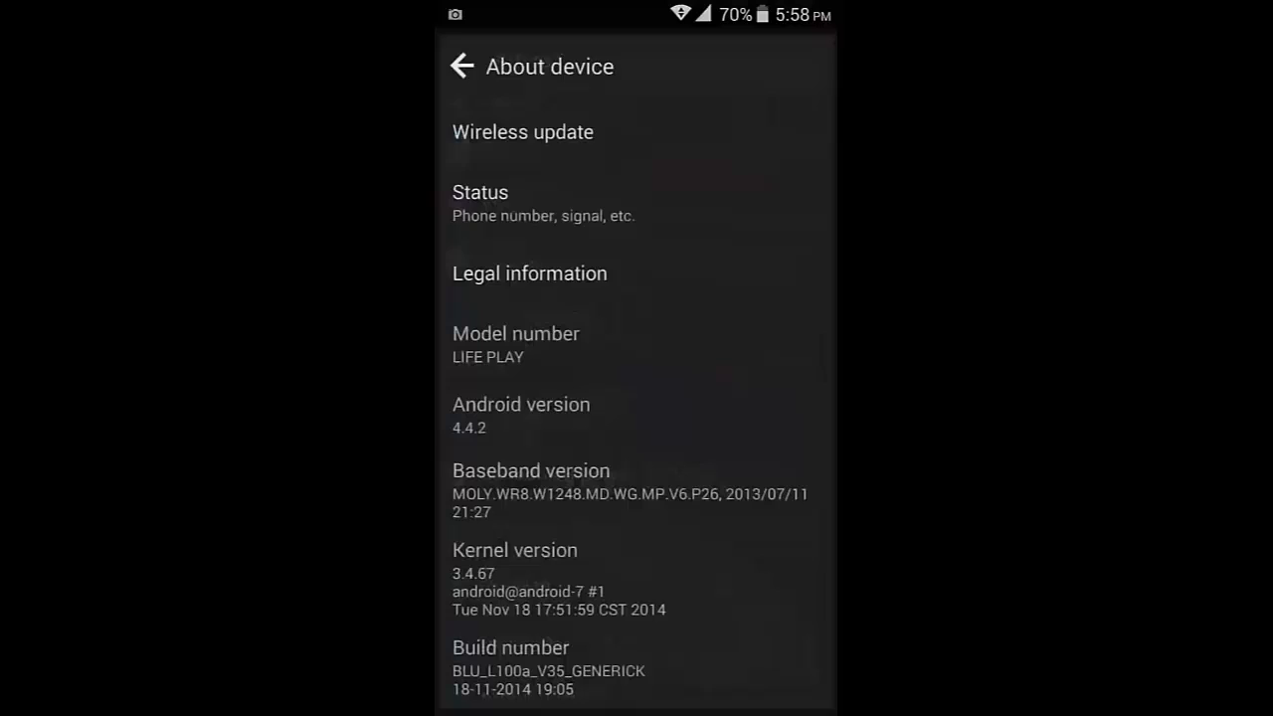
Play a round of Lollipop Land, tapping to fly the Android, ending with a score of 0.
{"action": "scroll", "scroll_direction": "up", "scroll_amount": 3}
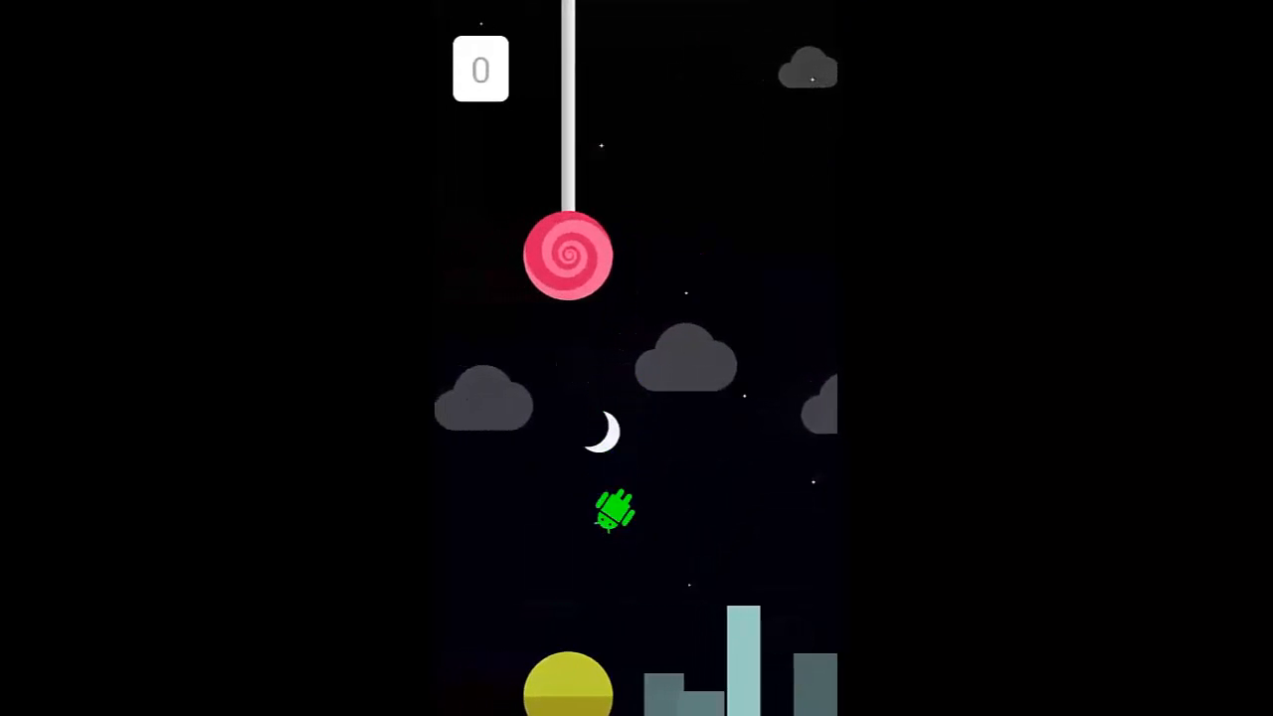
{"action": "left_click", "coordinate": [636, 397]}
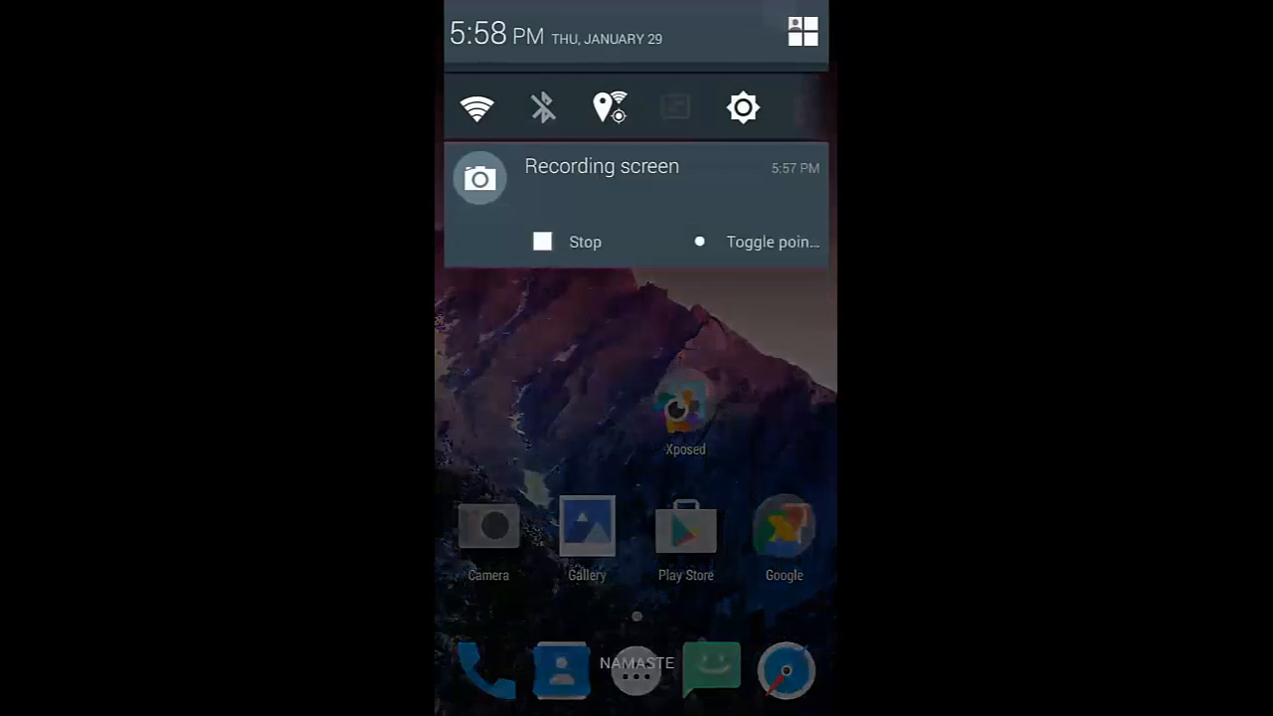
Review the restyled quick settings tiles, then show the app drawer with the new icons.
{"action": "left_click", "coordinate": [801, 32]}
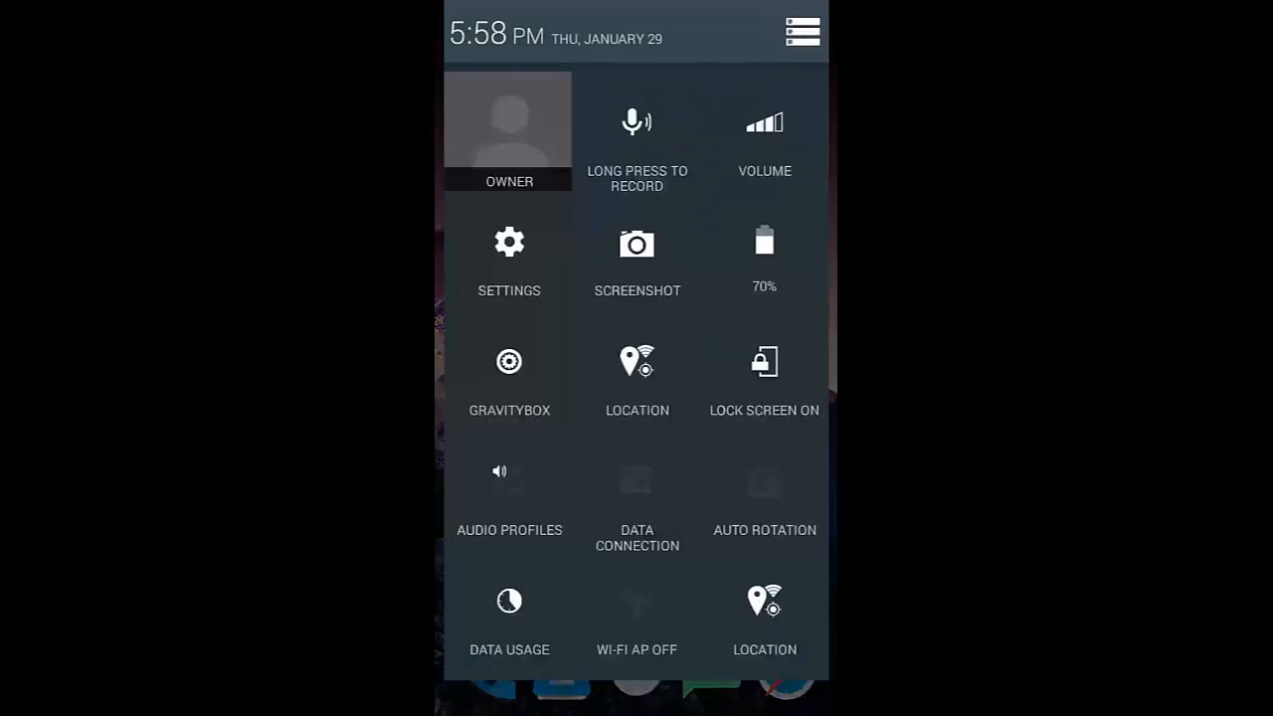
{"action": "scroll", "scroll_direction": "up", "scroll_amount": 3}
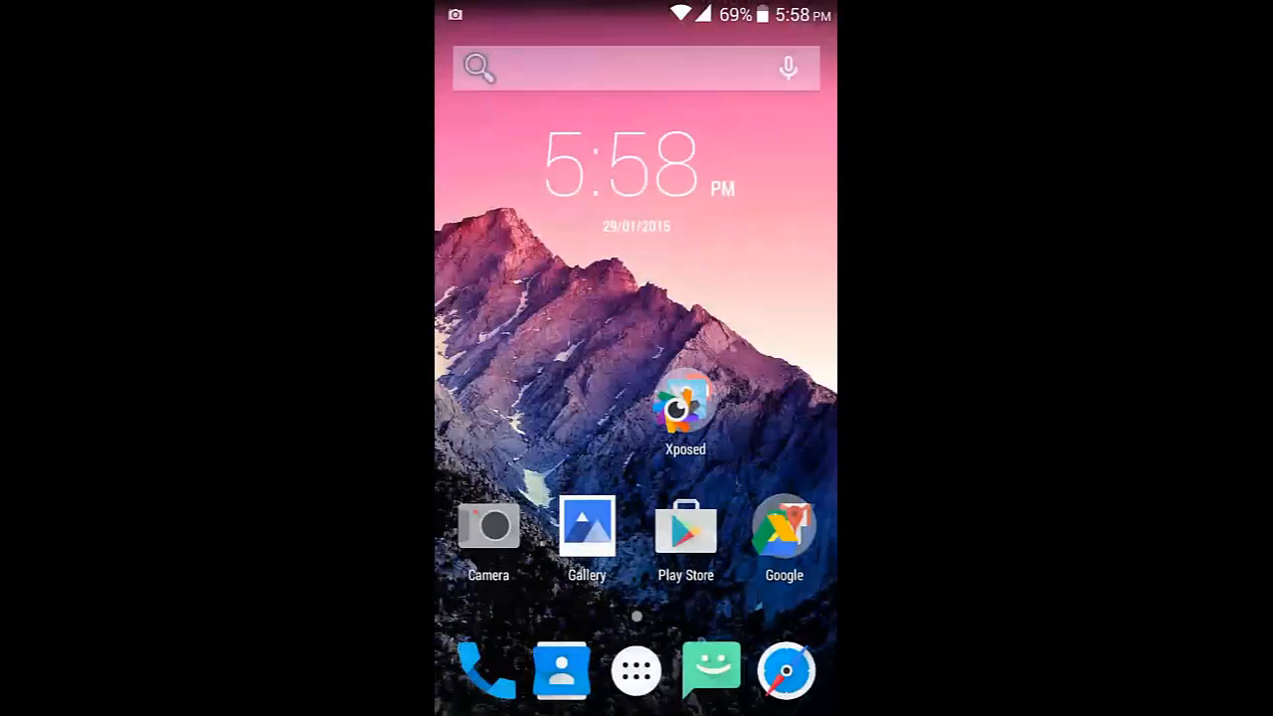
{"action": "left_click", "coordinate": [637, 668]}
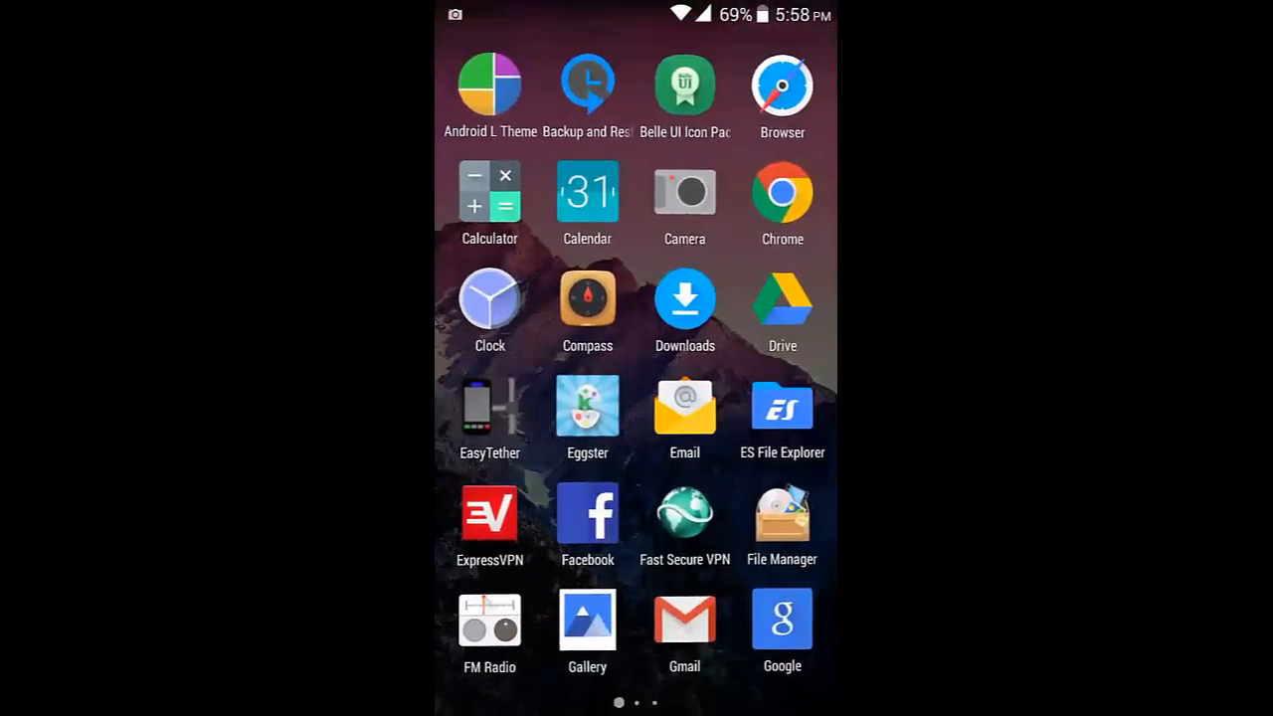